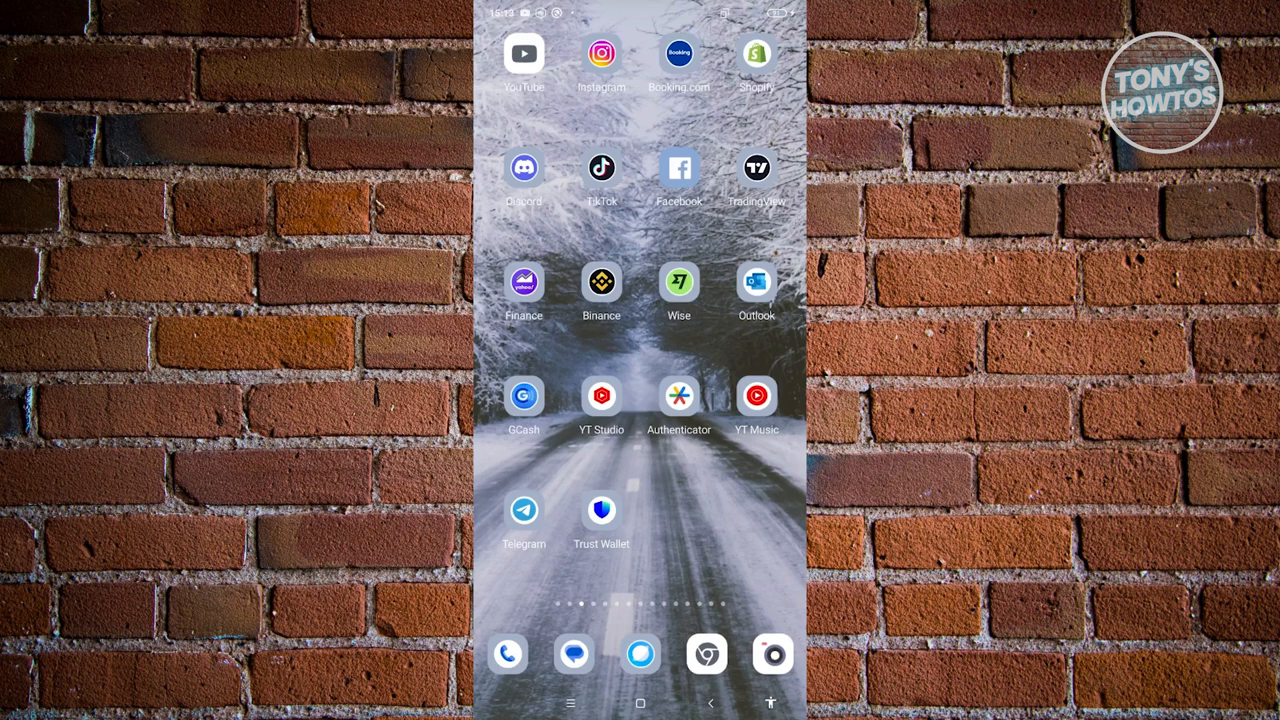
# Step: In the Facebook app, find the friend's profile from recent searches and copy its link
pyautogui.click(680, 168)
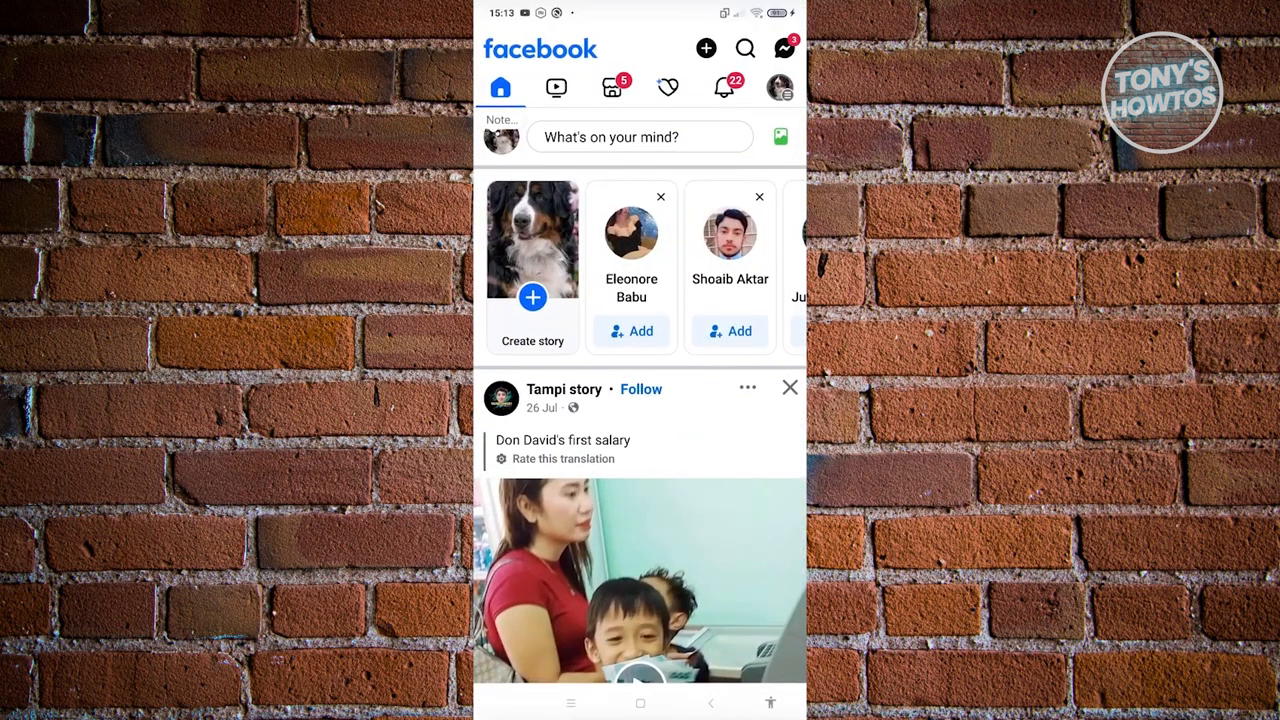
pyautogui.click(744, 48)
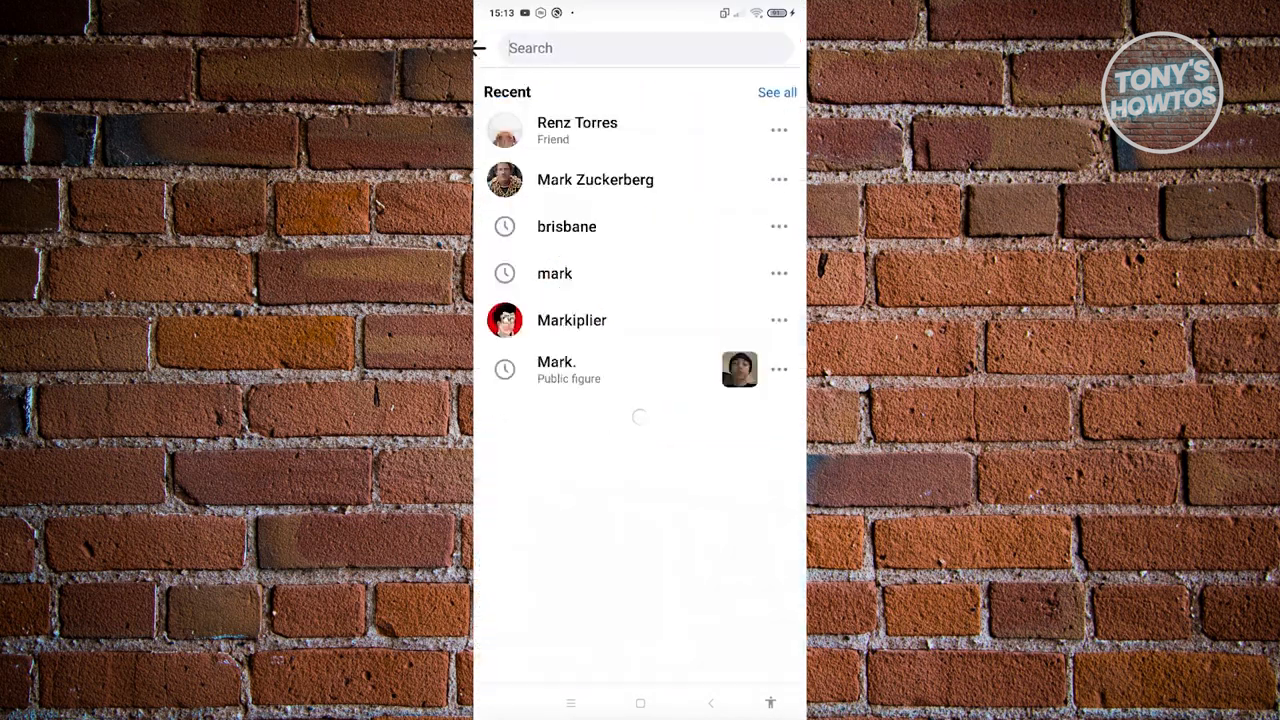
pyautogui.click(576, 130)
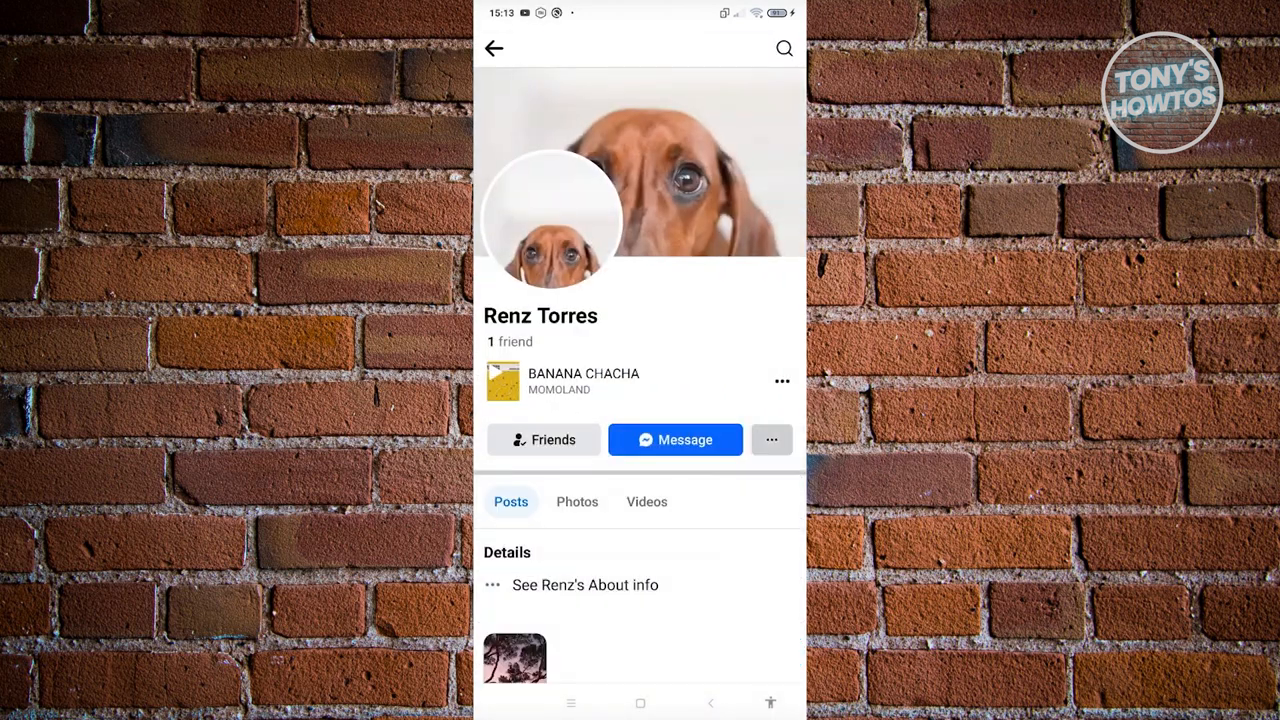
pyautogui.click(772, 440)
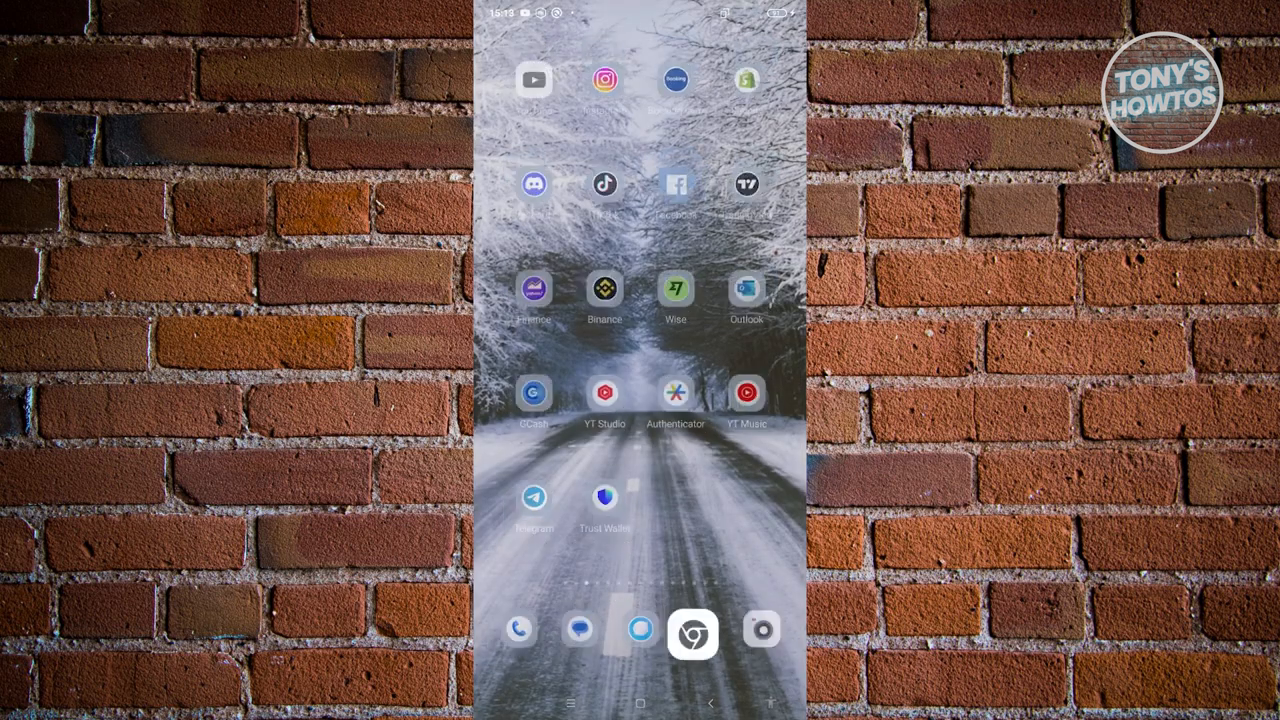
# Step: In Chrome, reach Facebook's 'Report compromised account' page and choose 'My Account Is Compromised'
pyautogui.click(692, 630)
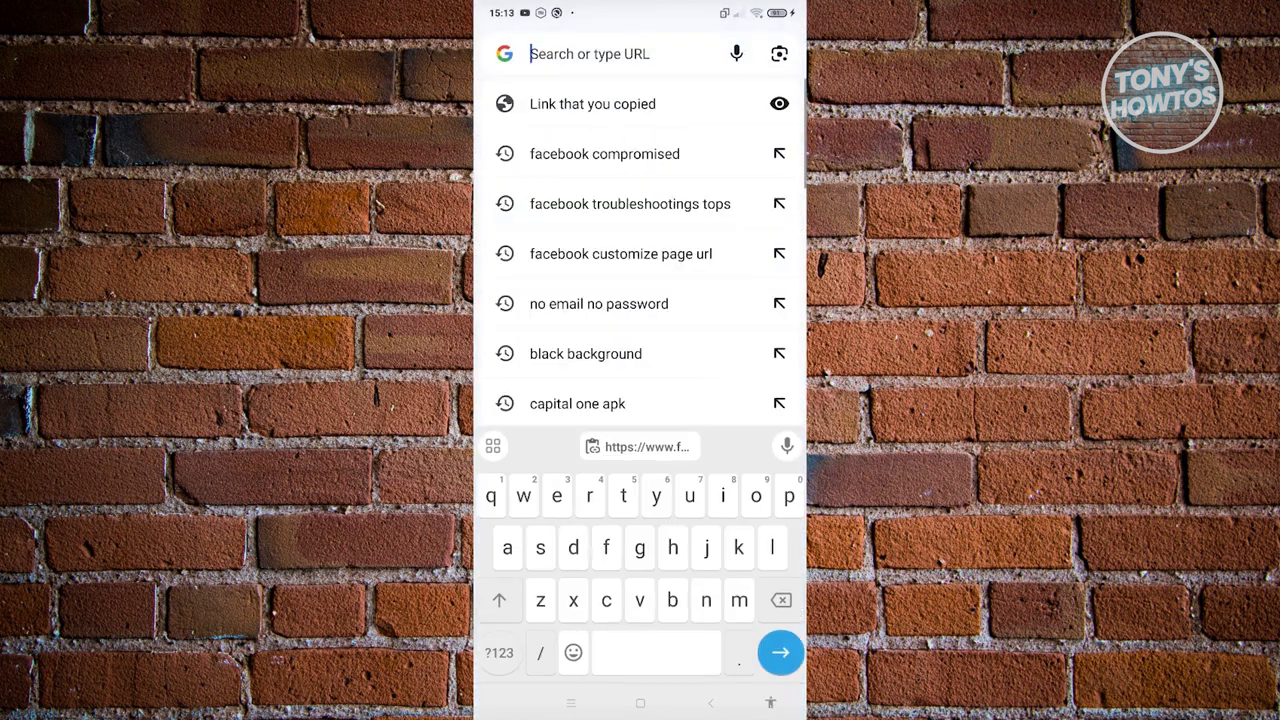
pyautogui.click(604, 154)
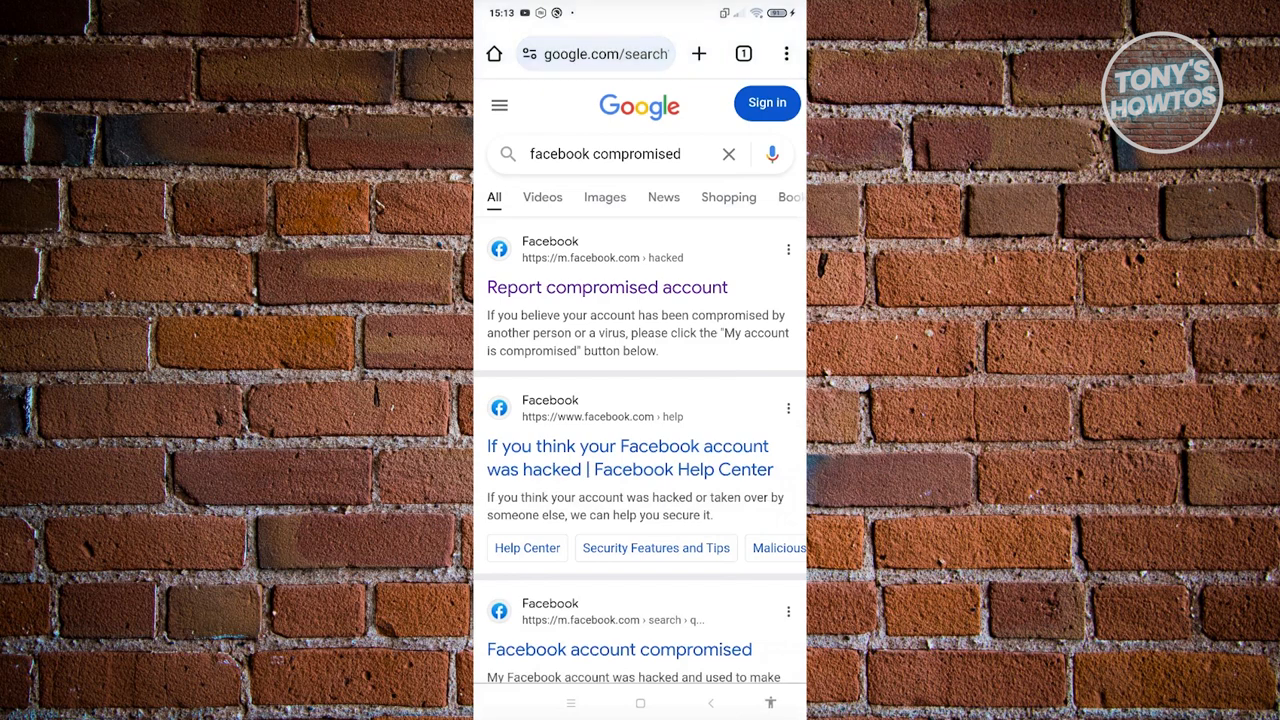
pyautogui.click(606, 288)
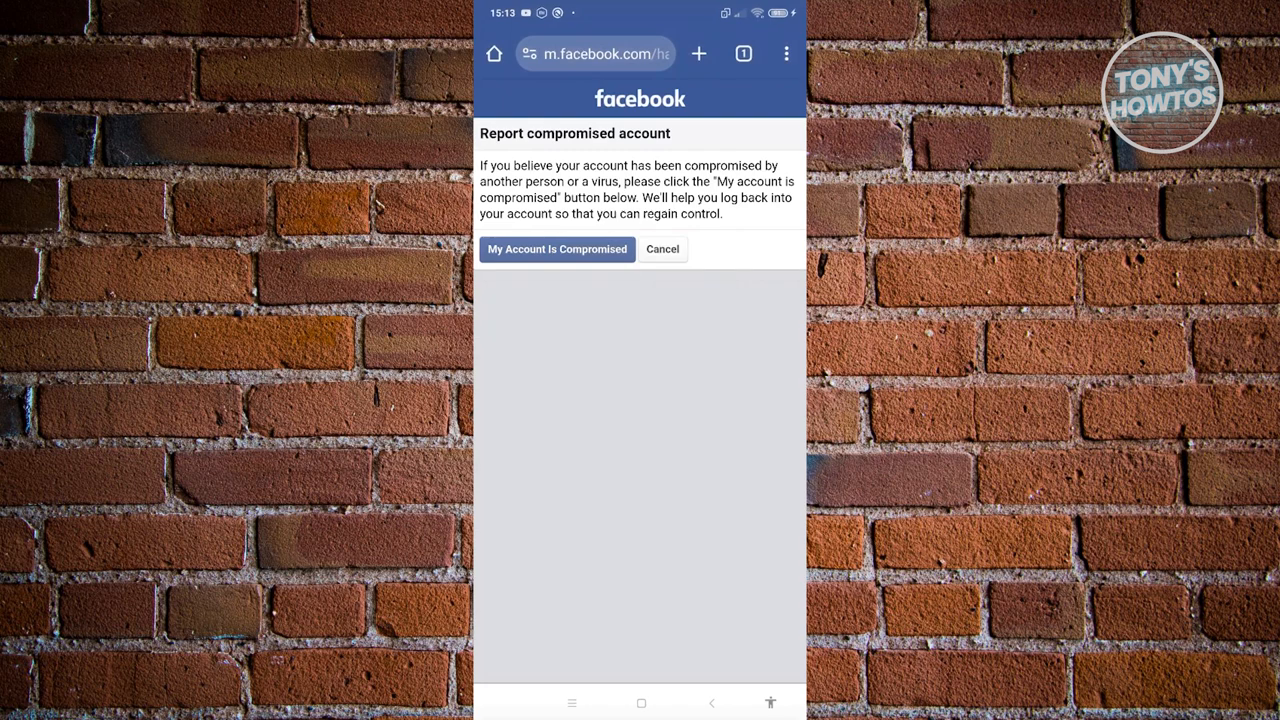
pyautogui.click(556, 248)
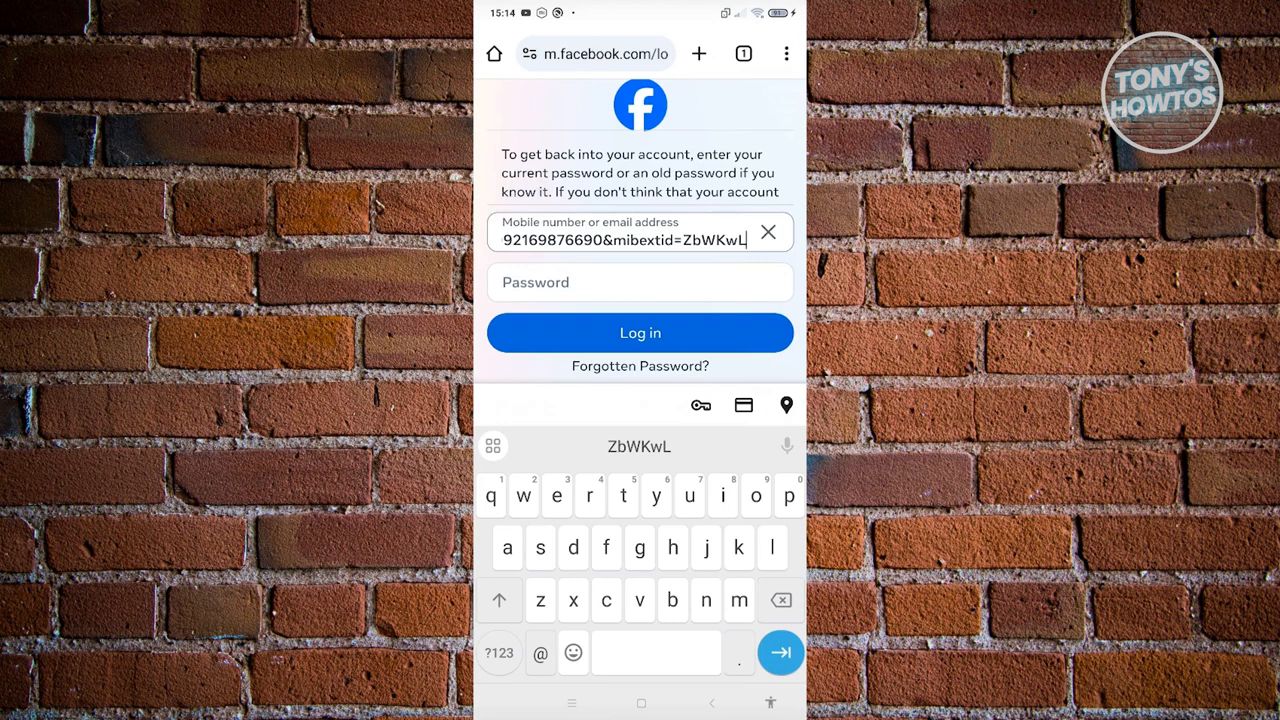
# Step: Trim the link to the numeric profile ID, enter the password and log in
pyautogui.click(744, 240)
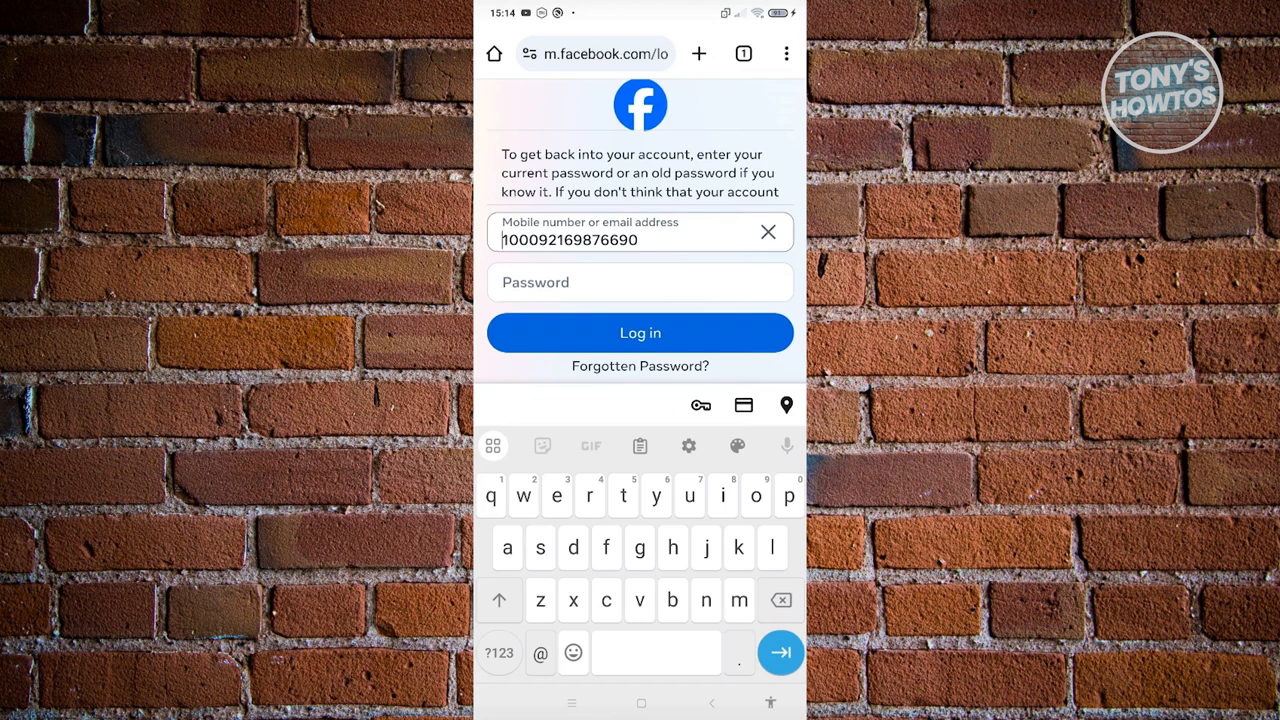
pyautogui.click(640, 282)
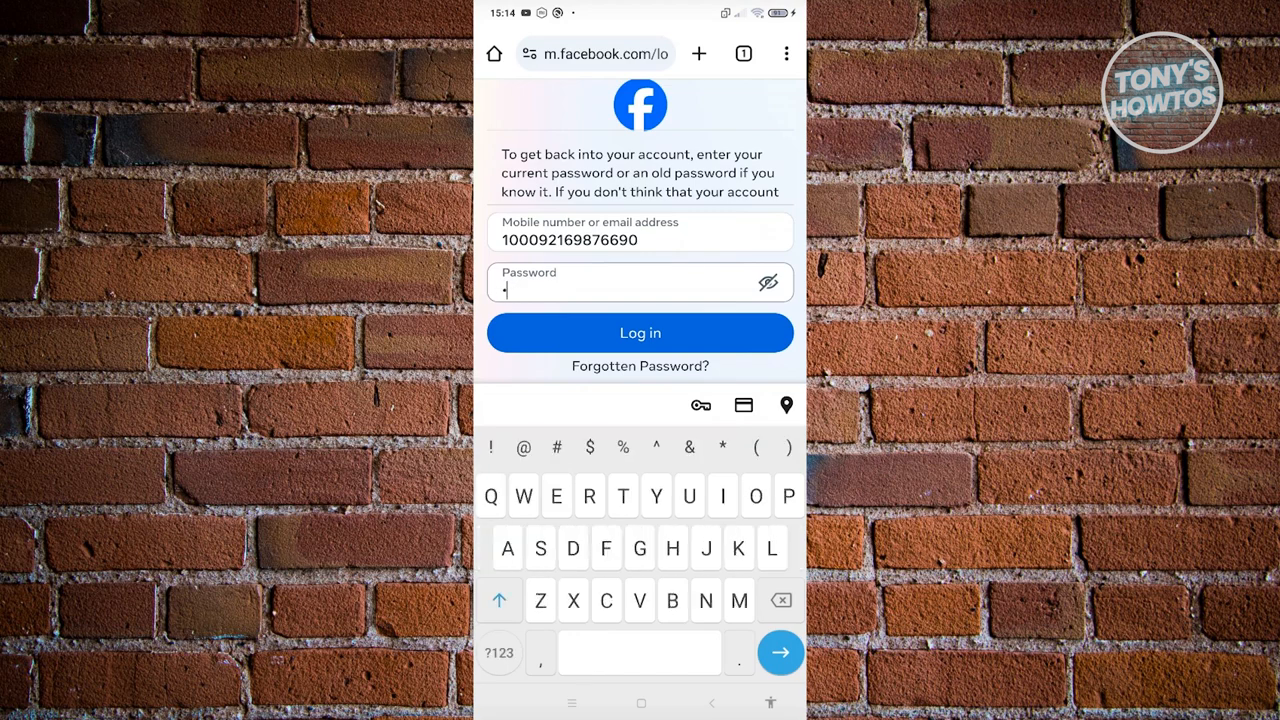
pyautogui.click(640, 332)
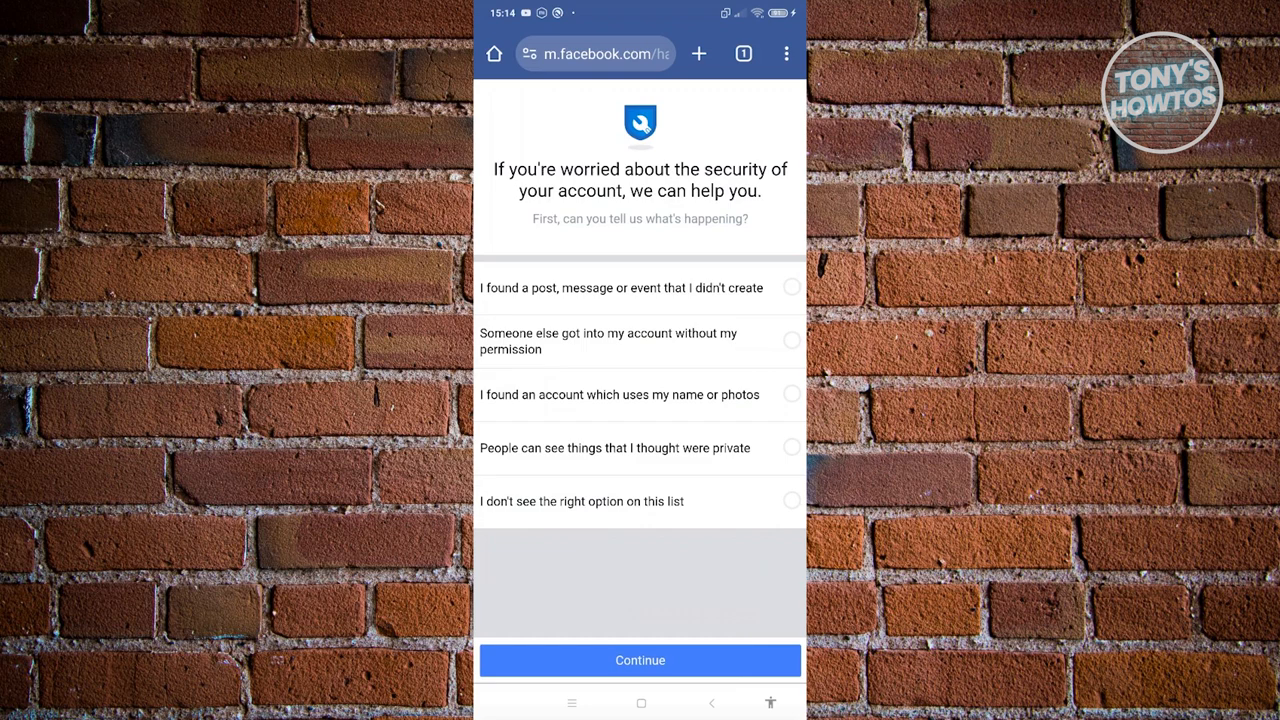
# Step: Answer 'I don't see the right option on this list', get started and continue to the password step
pyautogui.click(792, 500)
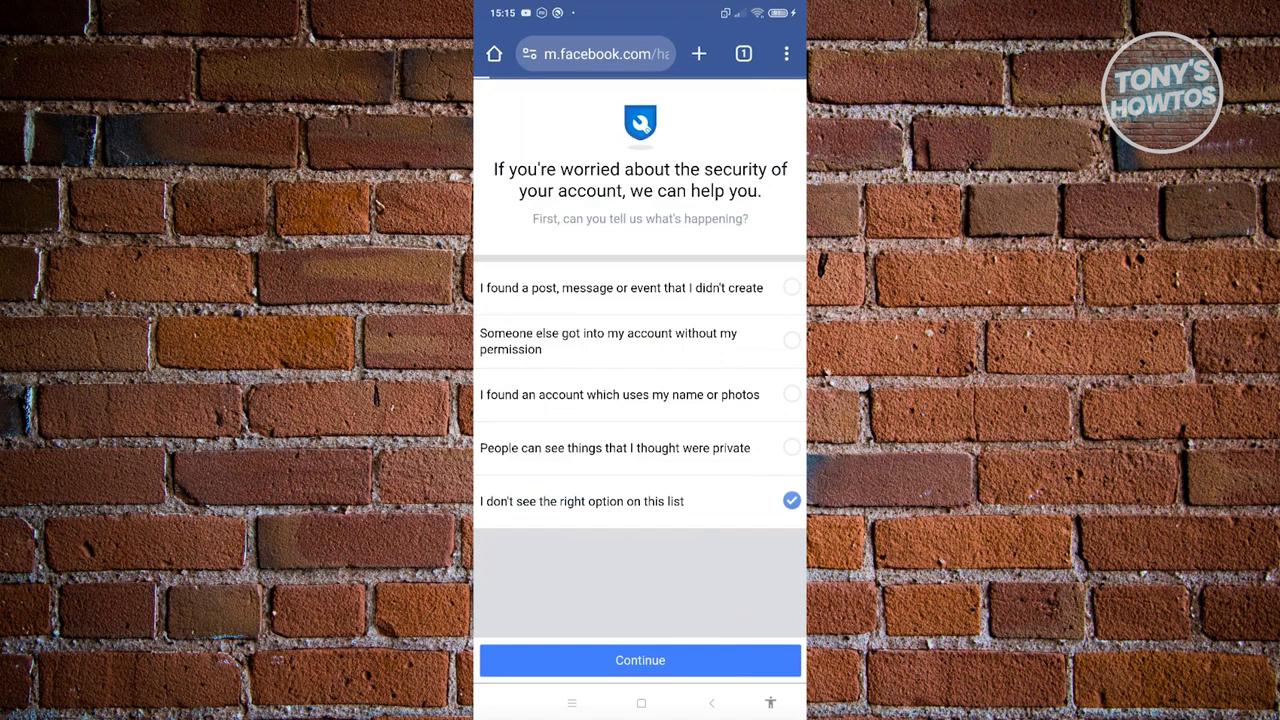
pyautogui.click(640, 660)
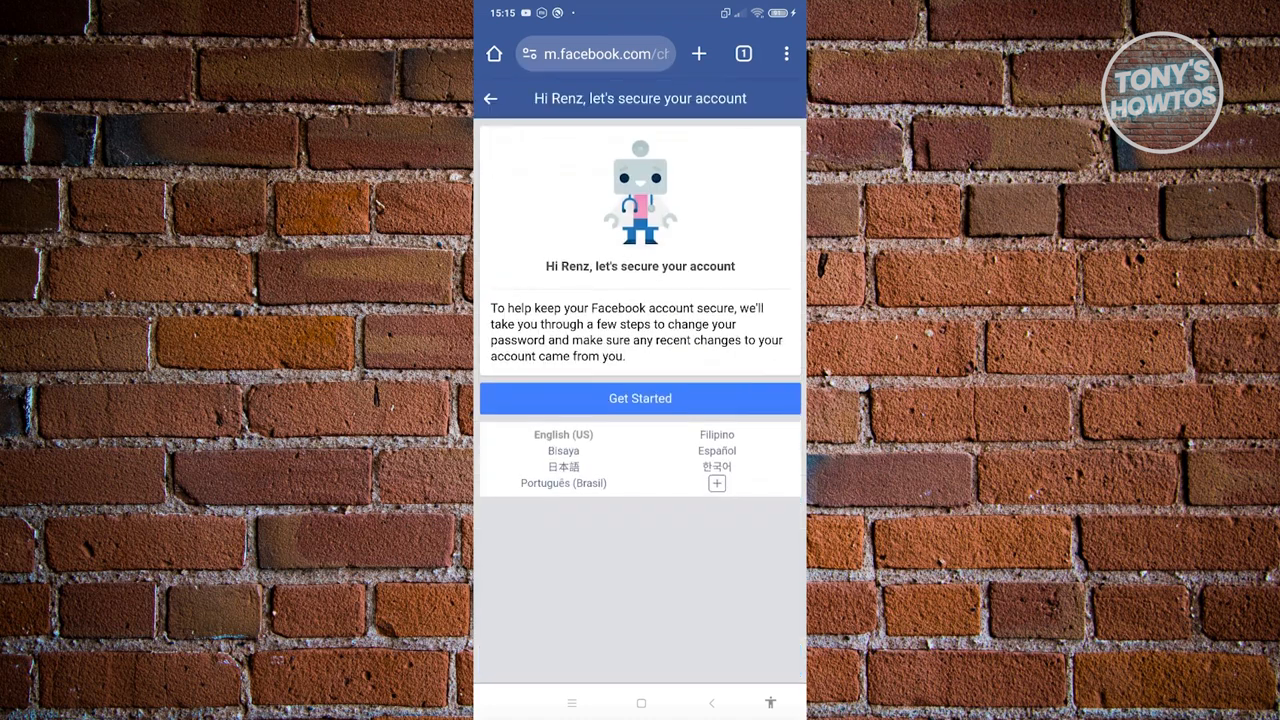
pyautogui.click(640, 398)
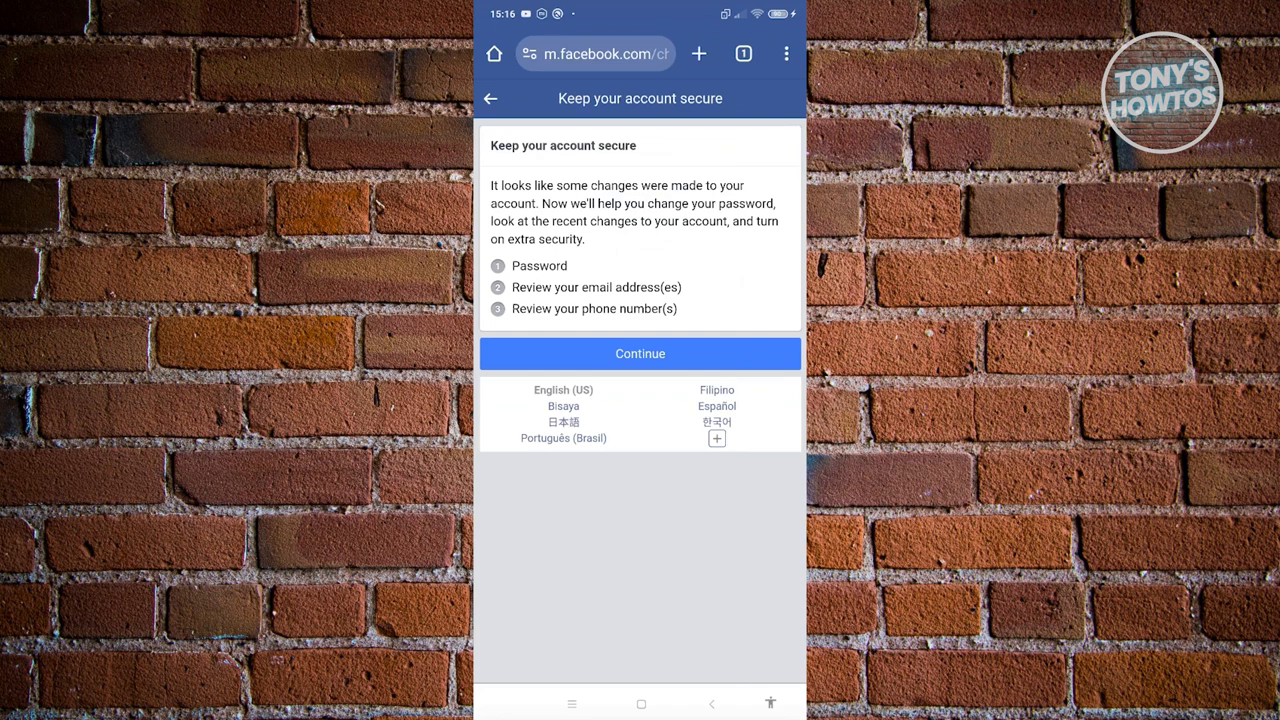
pyautogui.click(640, 352)
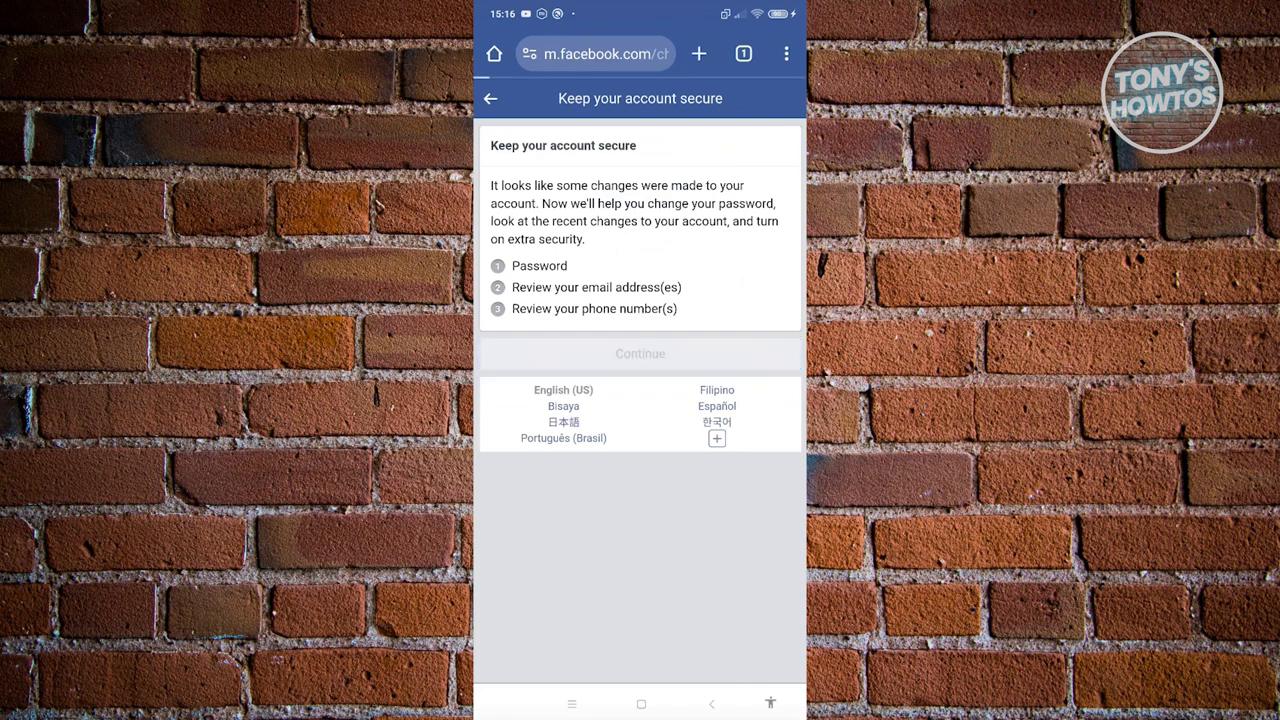